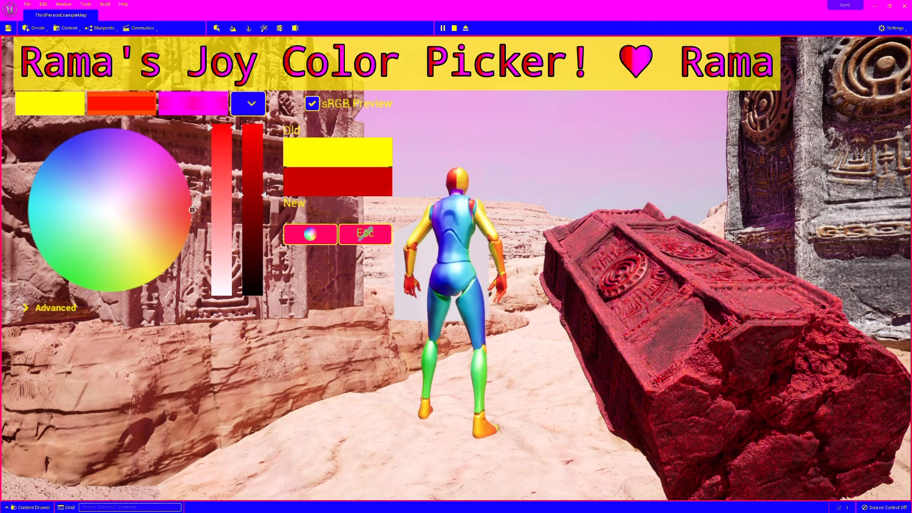
Drag across the in-game Joy Color Picker wheel to turn the rock purple, then back to red.
drag(192, 210, 121, 128)
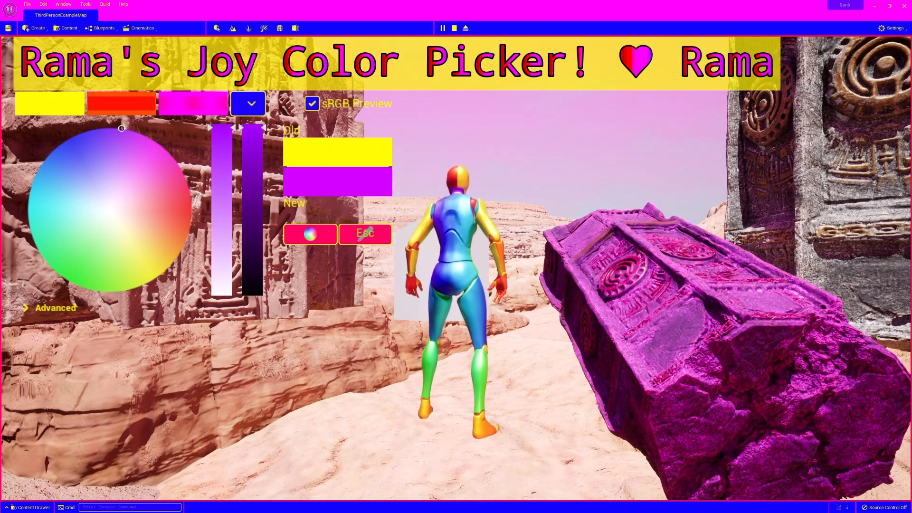
drag(226, 134, 226, 200)
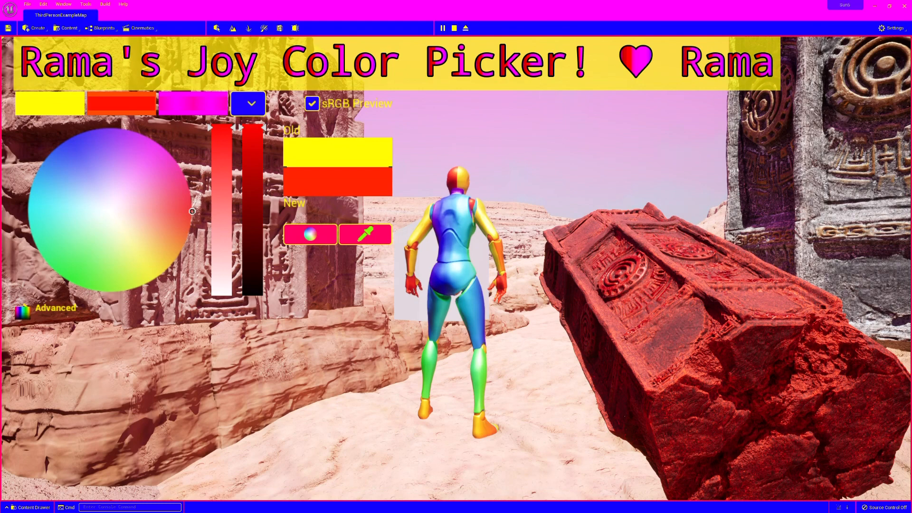
Expand the picker's Advanced color values and set the rock to a high-intensity pale pink.
click(55, 308)
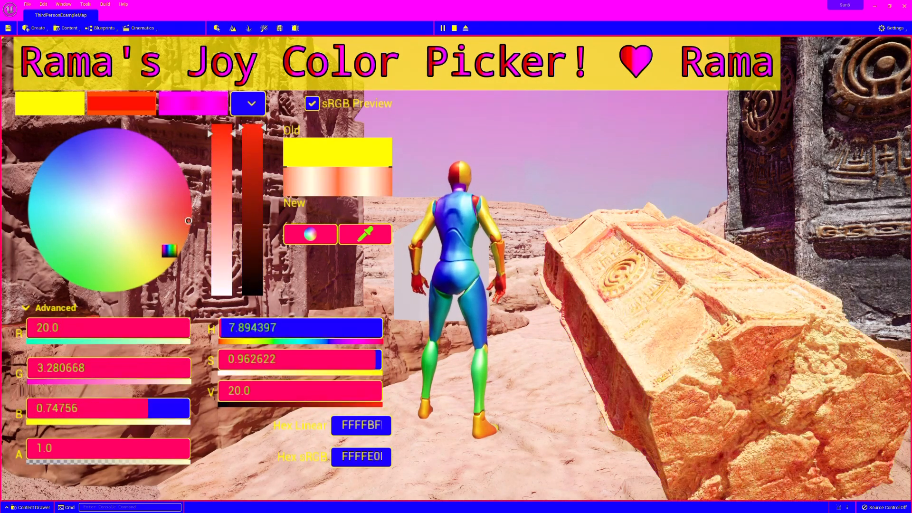
click(127, 173)
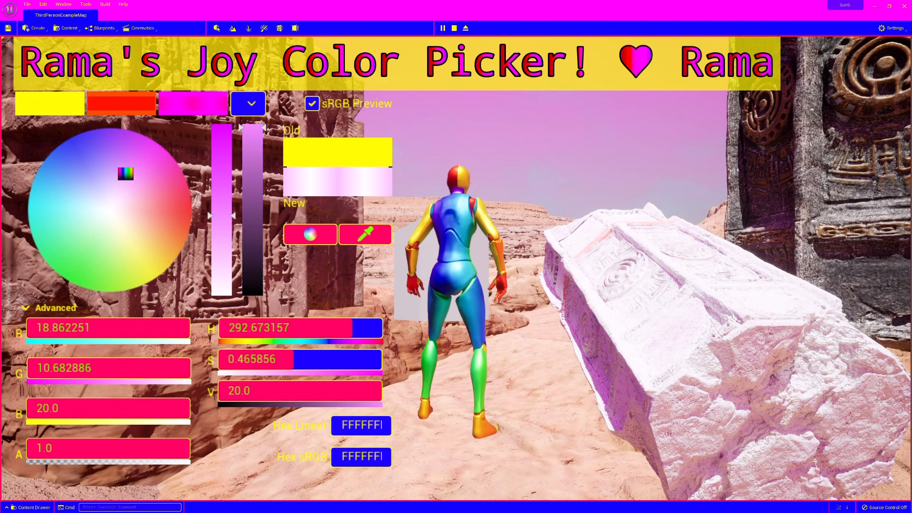
mouse_move(279, 359)
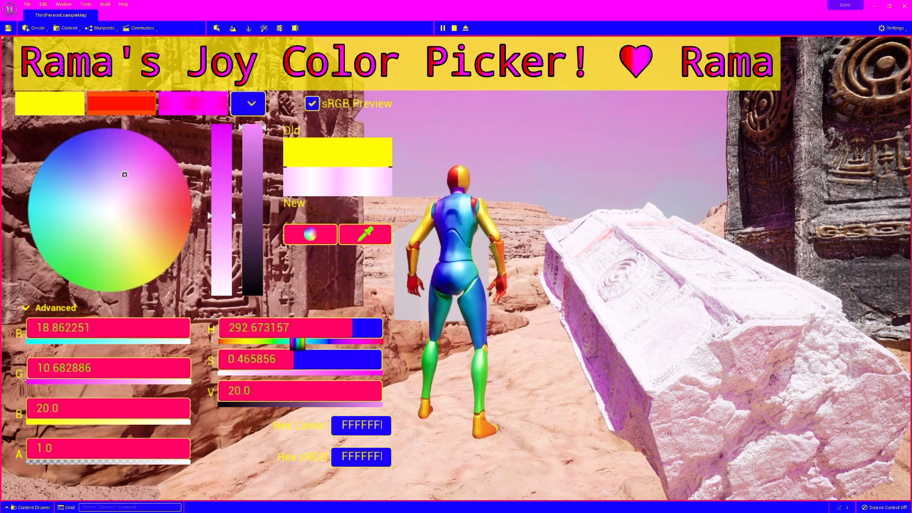
mouse_move(361, 425)
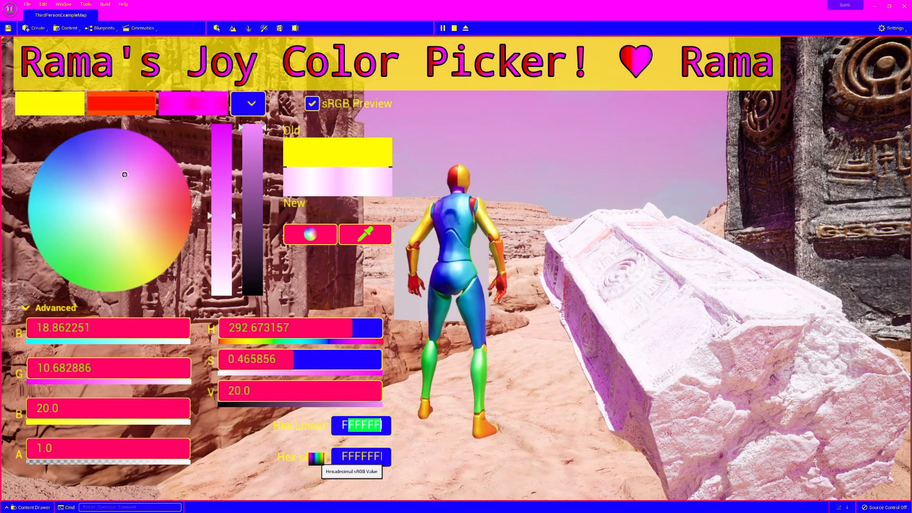
mouse_move(338, 150)
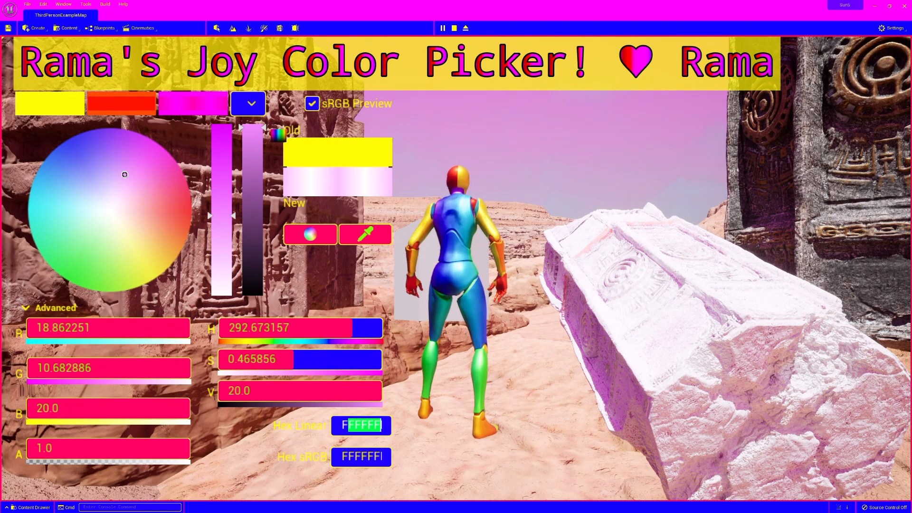
mouse_move(337, 181)
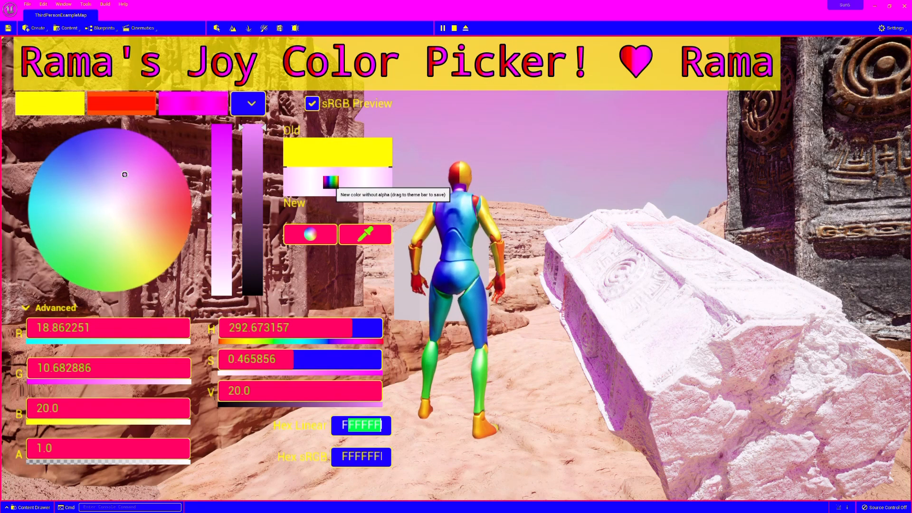
click(86, 276)
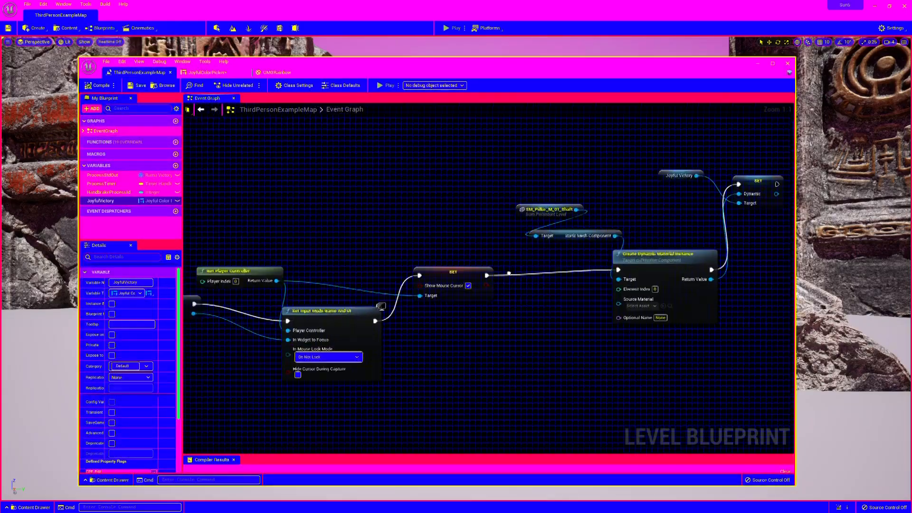
Scroll through the Create Dynamic Material Instance and Set nodes, then close the Level Blueprint.
scroll(down, 3)
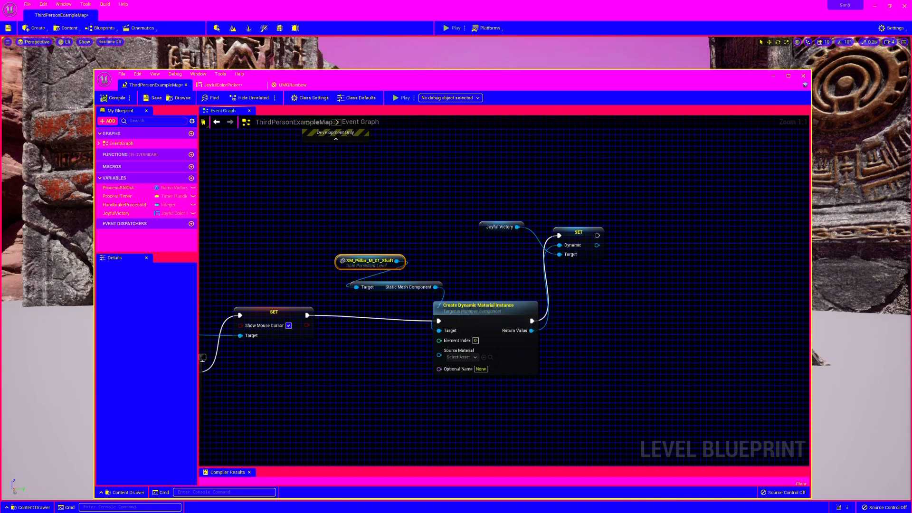
click(502, 226)
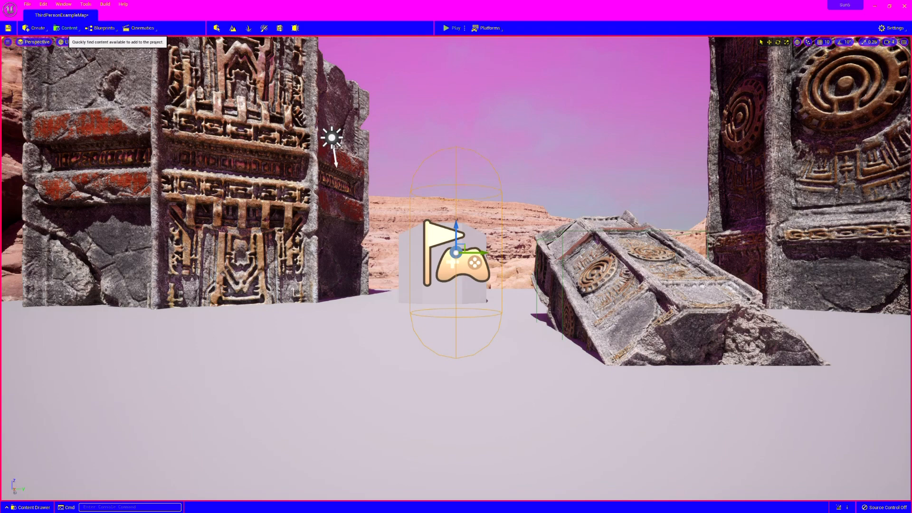
Open JoyfulColorPicker and change RamaColorPicker_0's default Joy Color from yellow to red.
click(29, 507)
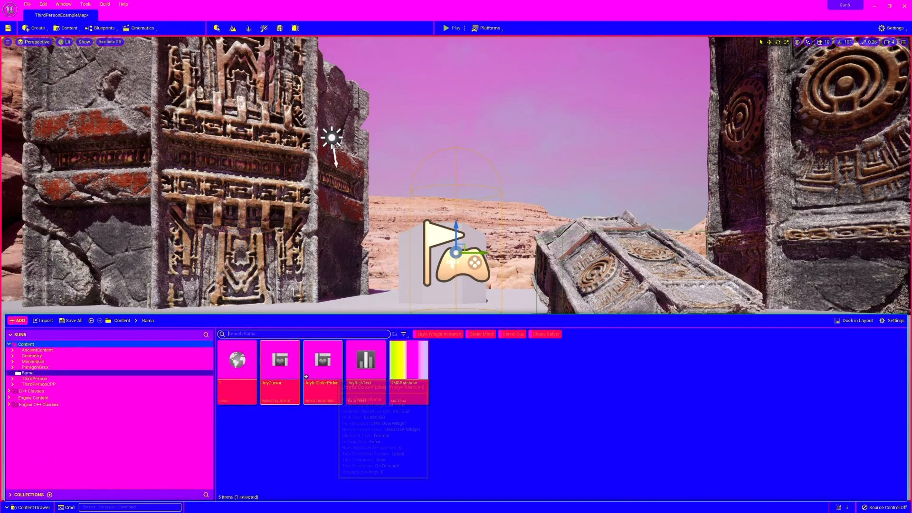
double_click(322, 361)
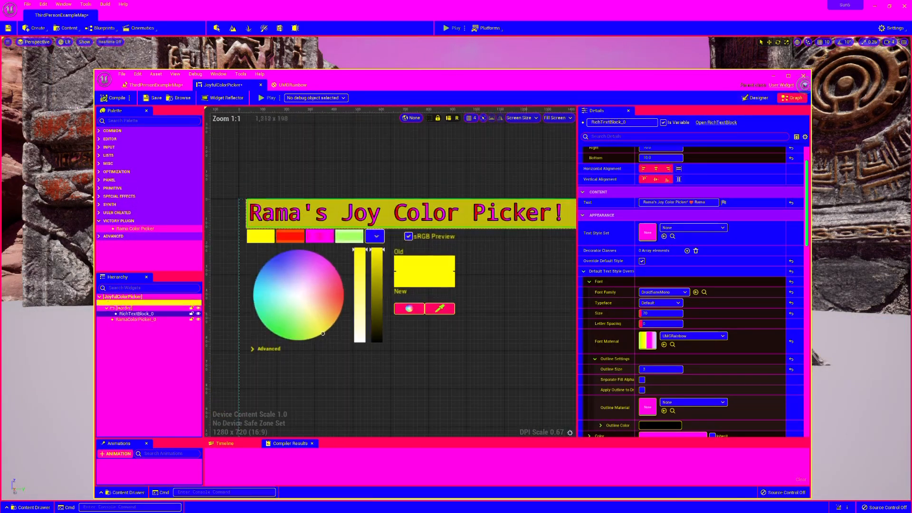
click(136, 319)
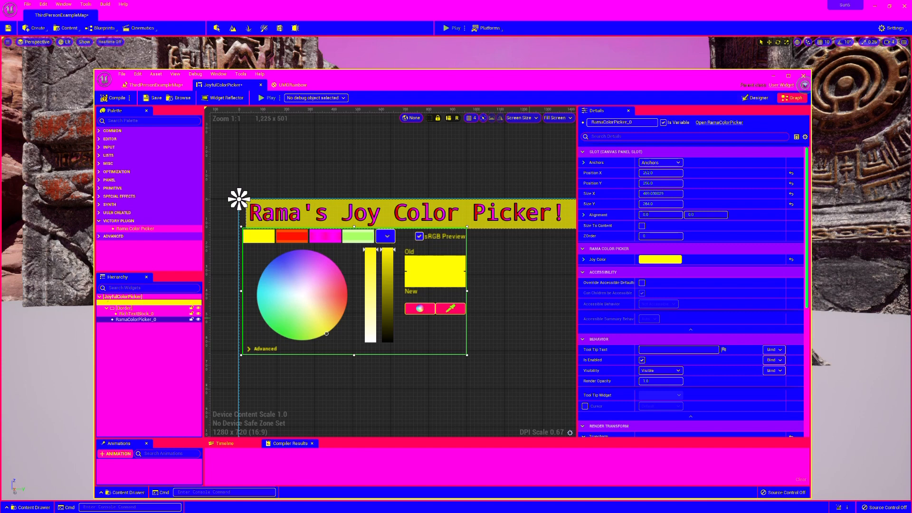
click(125, 302)
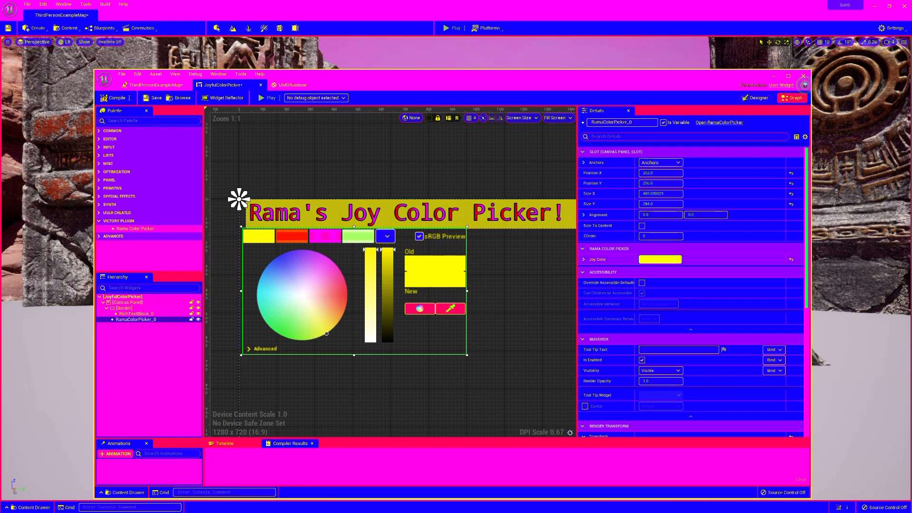
click(660, 259)
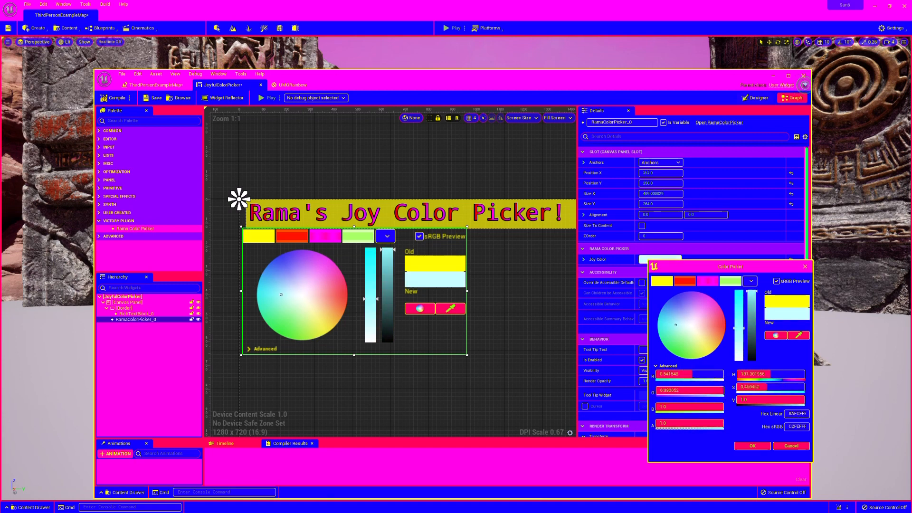
click(711, 321)
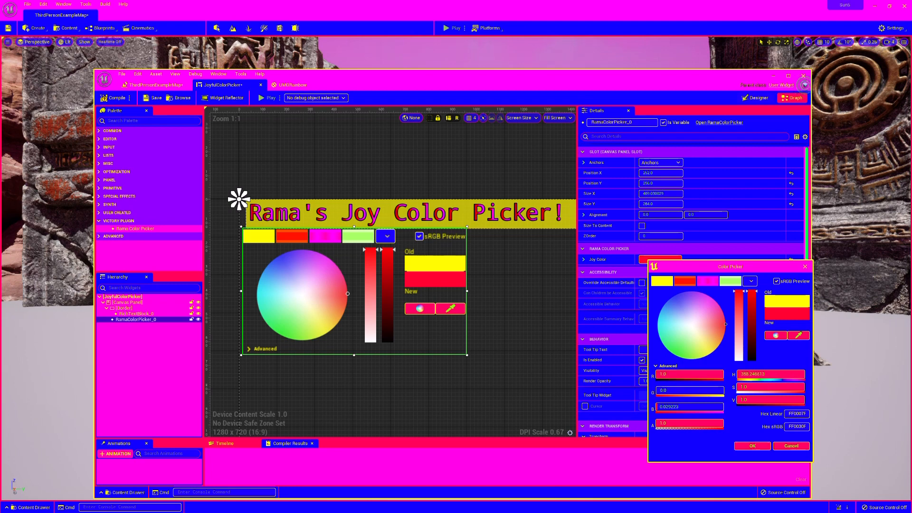
click(752, 446)
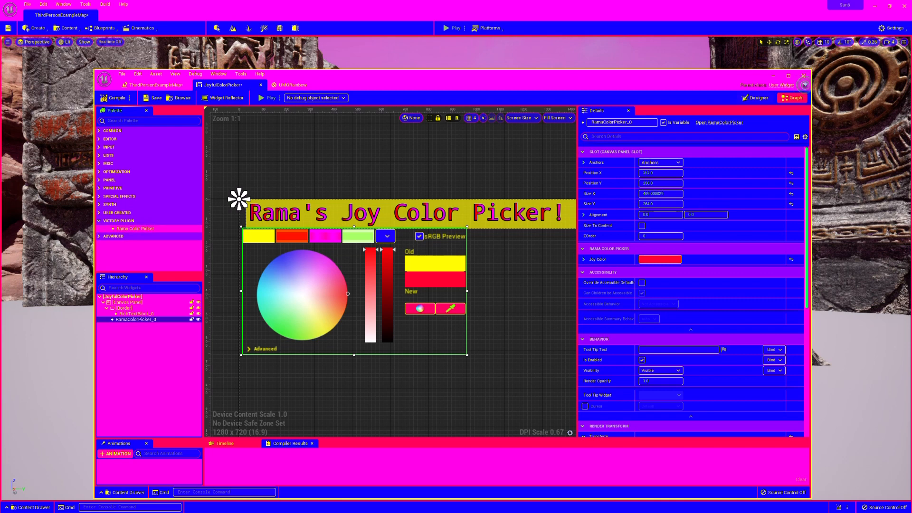
Inspect the Set Vector Parameter Value node and the Event Construct → Delay → Set Joy Color chain.
click(793, 98)
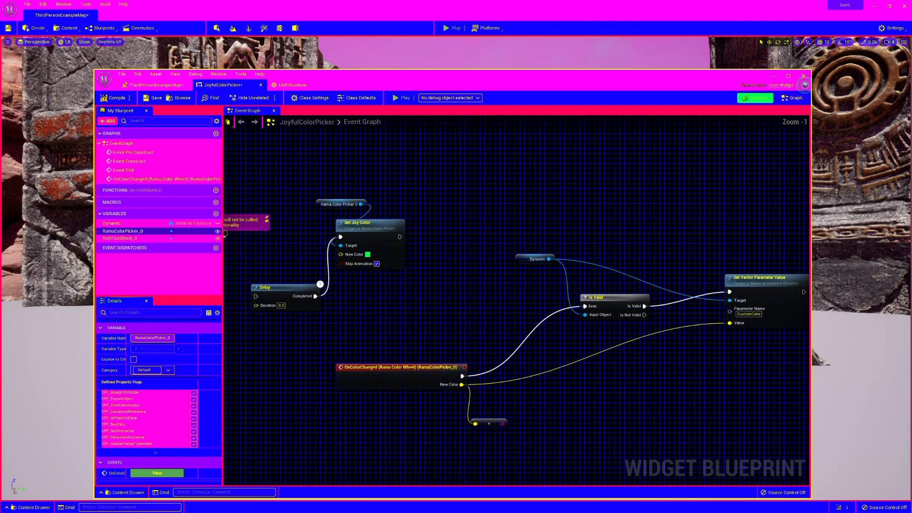
click(111, 223)
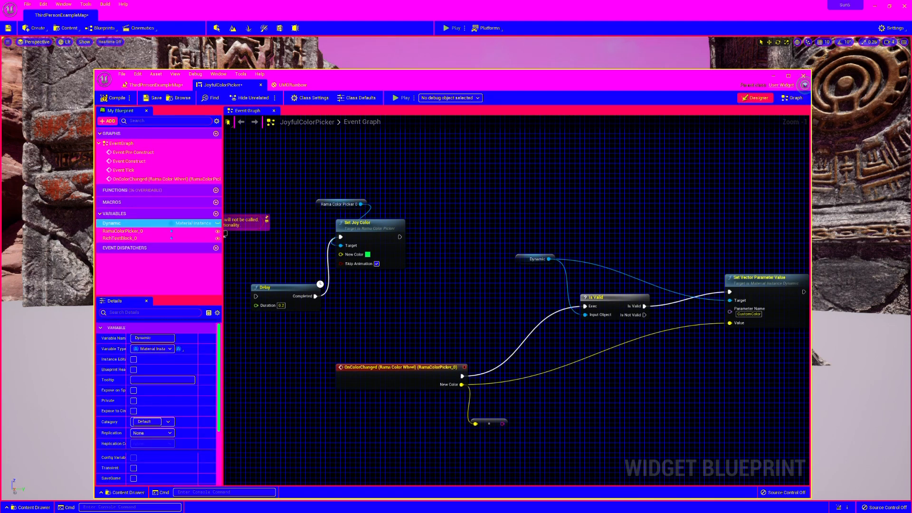
click(757, 98)
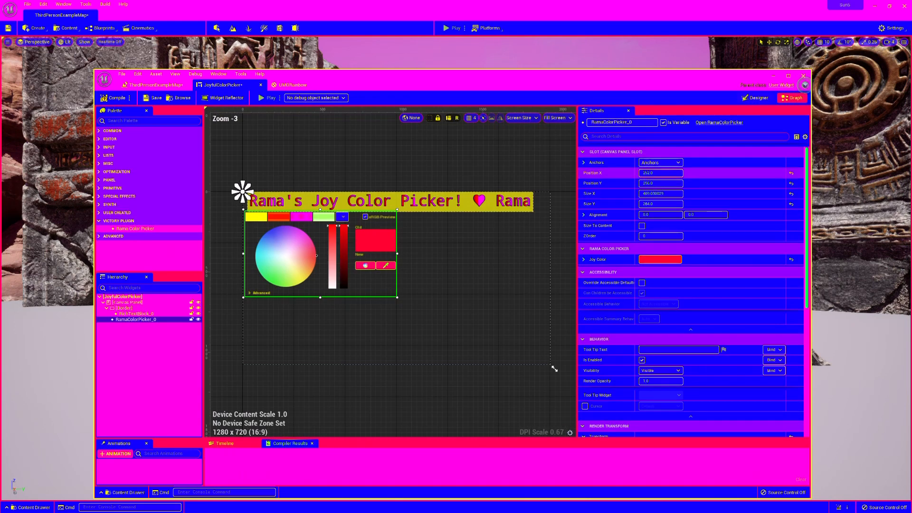
scroll(down, 3)
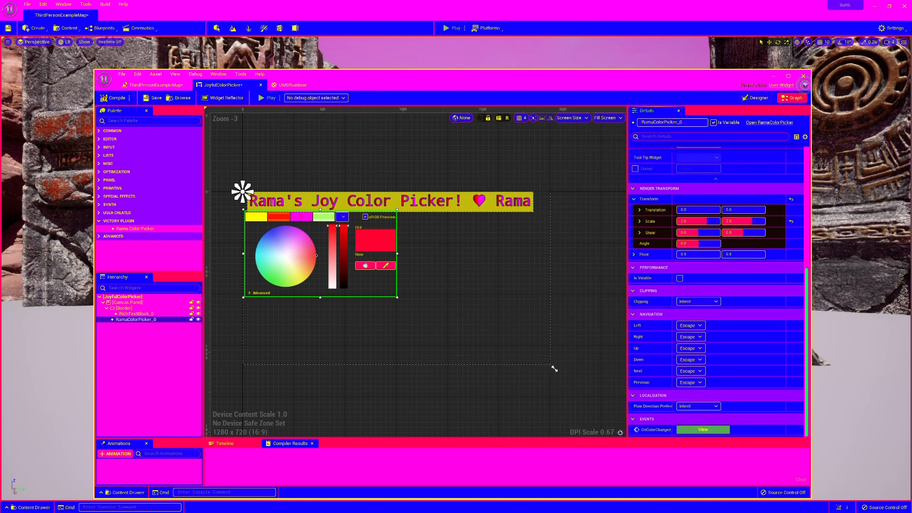
click(794, 98)
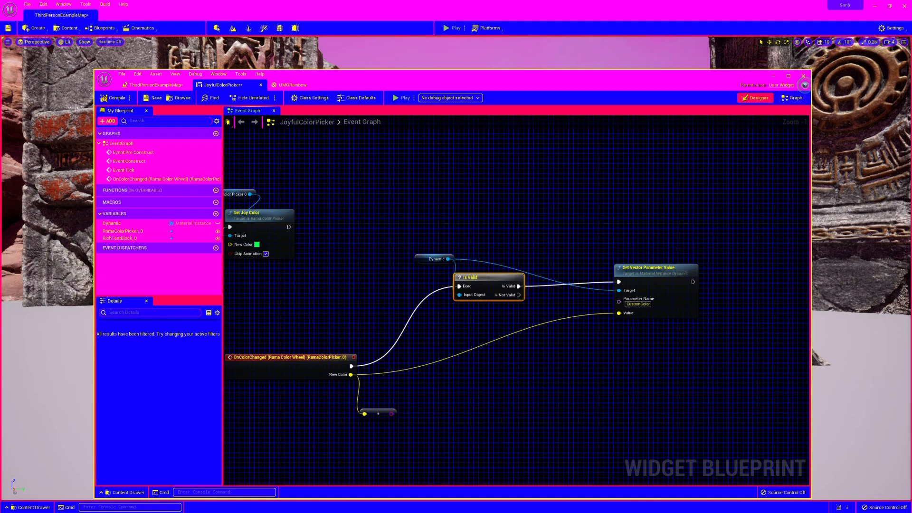
double_click(638, 303)
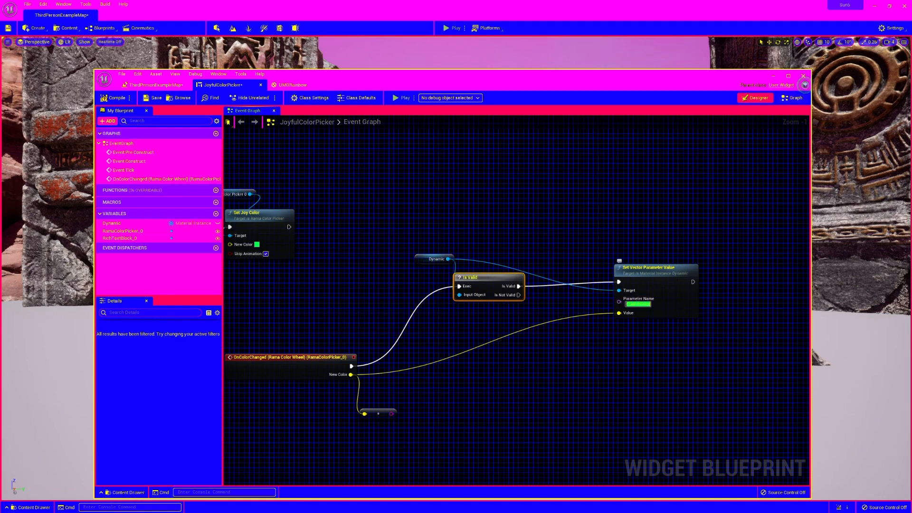
scroll(down, 3)
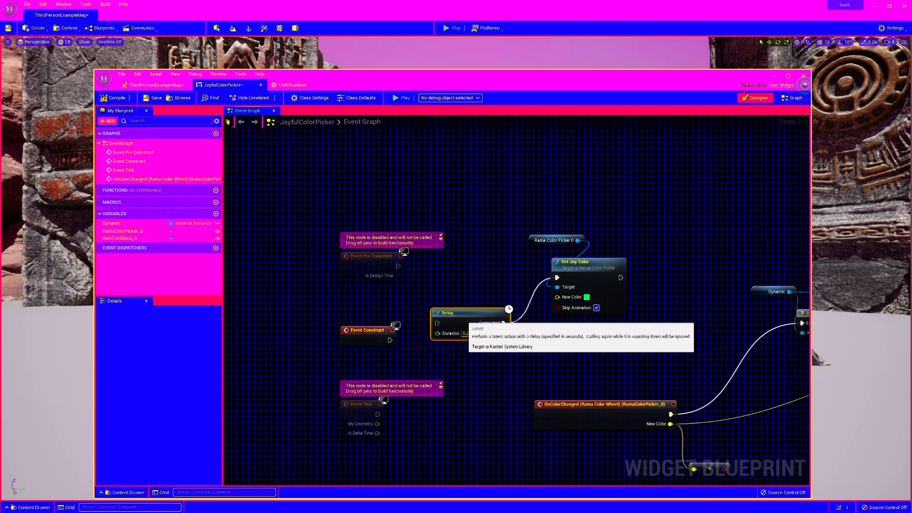
mouse_move(448, 333)
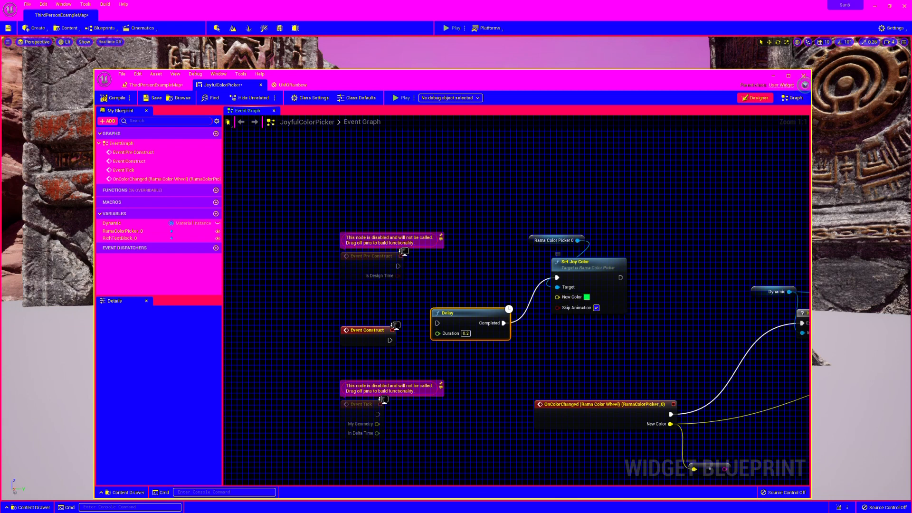
mouse_move(446, 319)
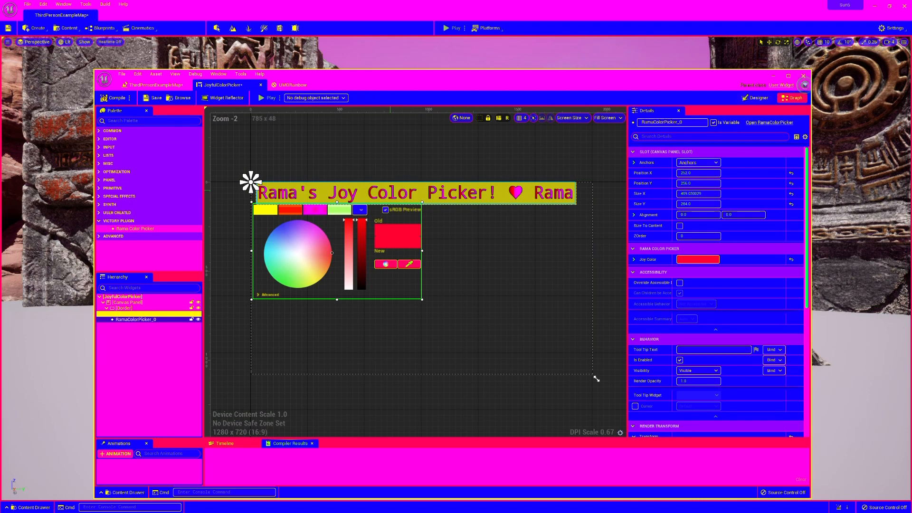
Open UMGRainbow, inspect its Multiply 0.7 and GetUserInterfaceUV nodes, and return to JoyfulColorPicker.
click(137, 314)
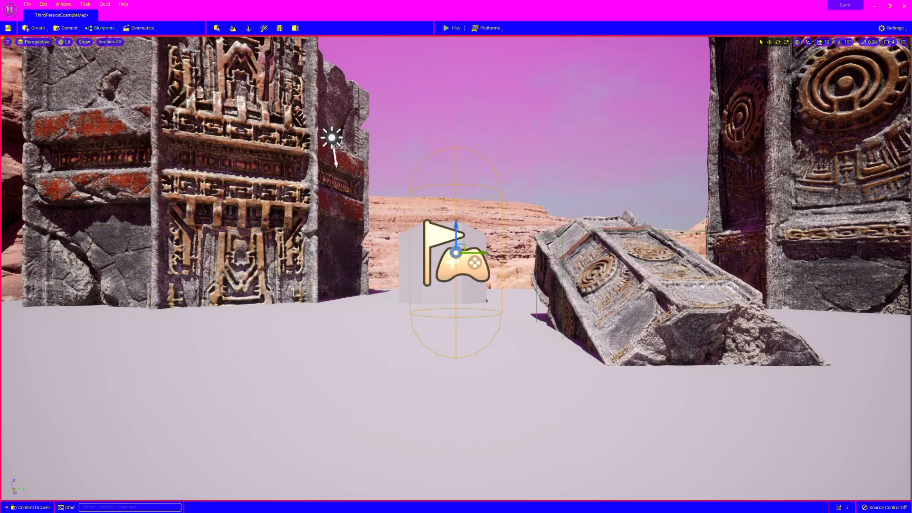
click(30, 508)
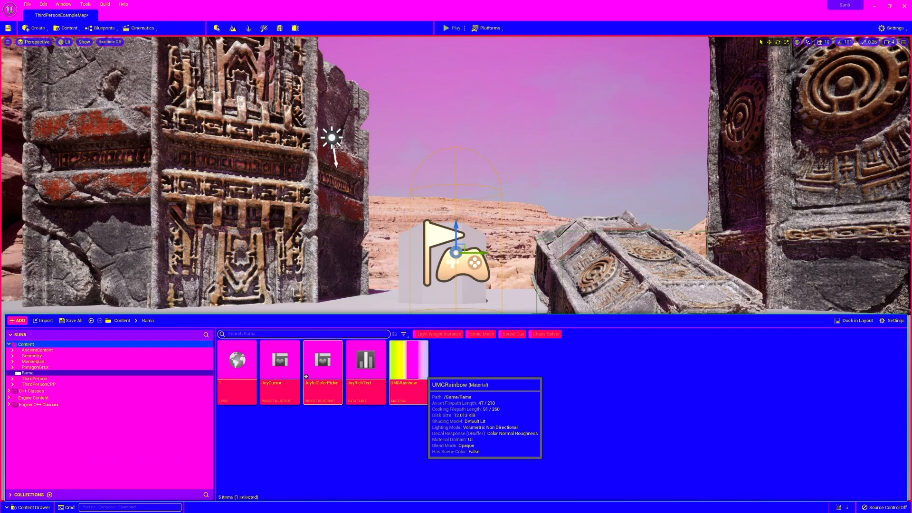
double_click(407, 360)
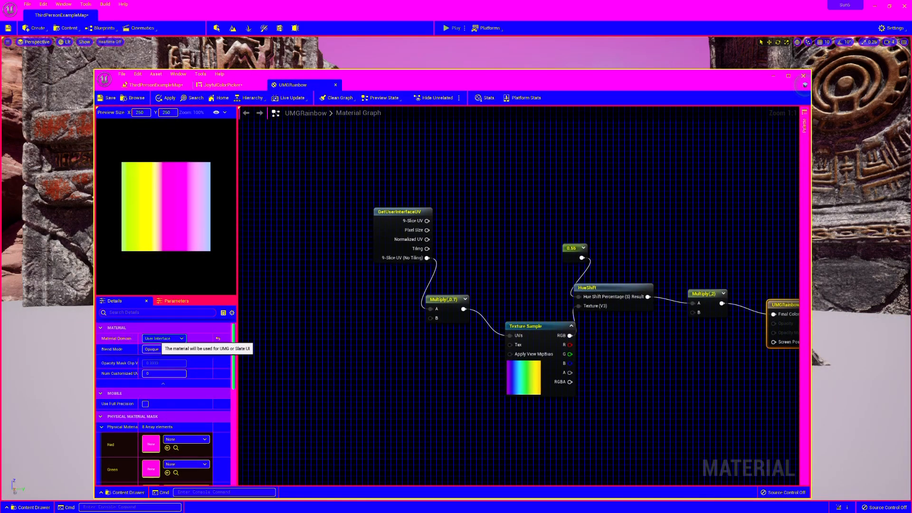
click(526, 326)
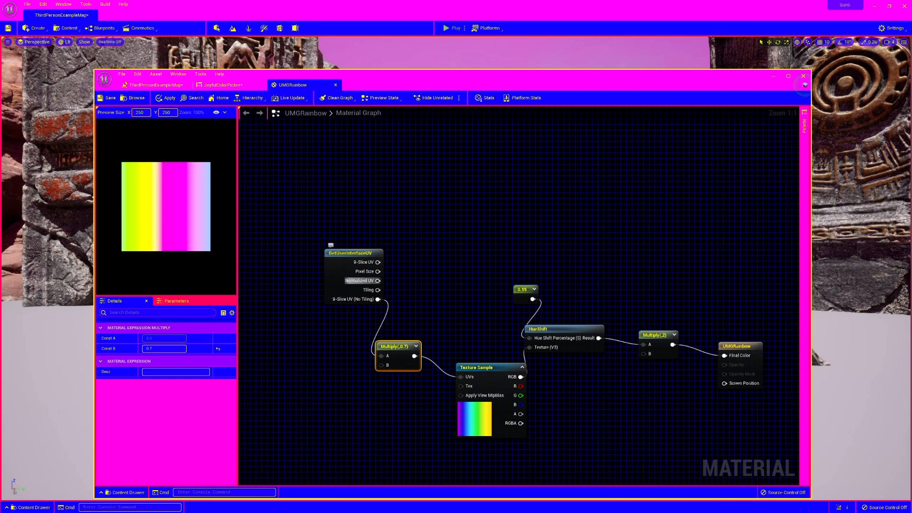
click(332, 266)
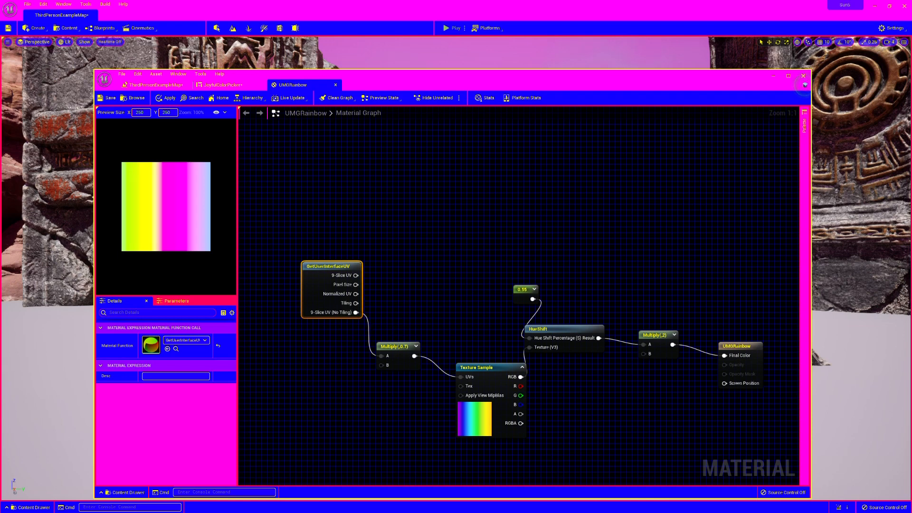
click(223, 85)
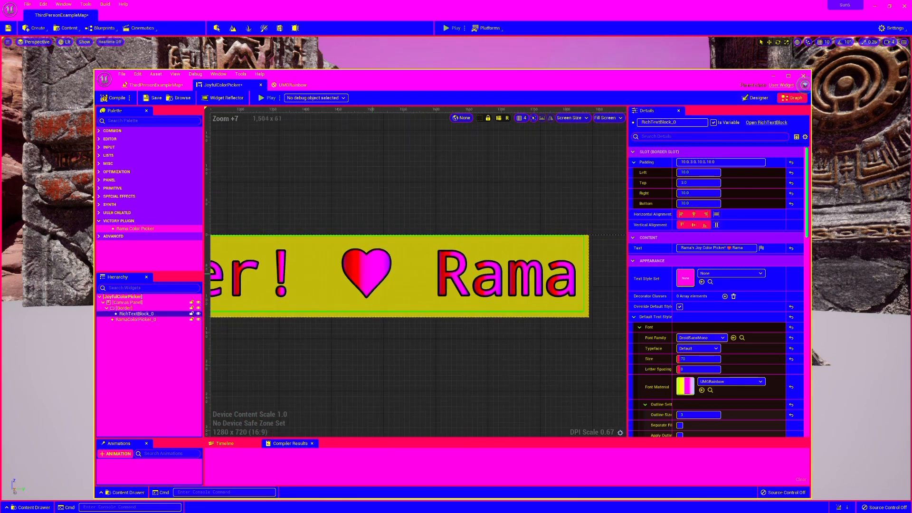
Zoom into the designer canvas and compare the title with the UMGRainbow material tab.
click(122, 296)
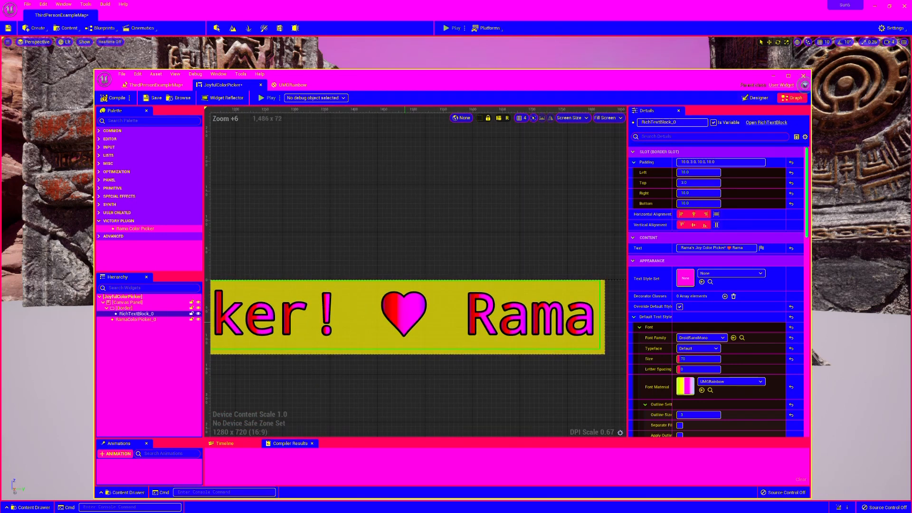
scroll(down, 3)
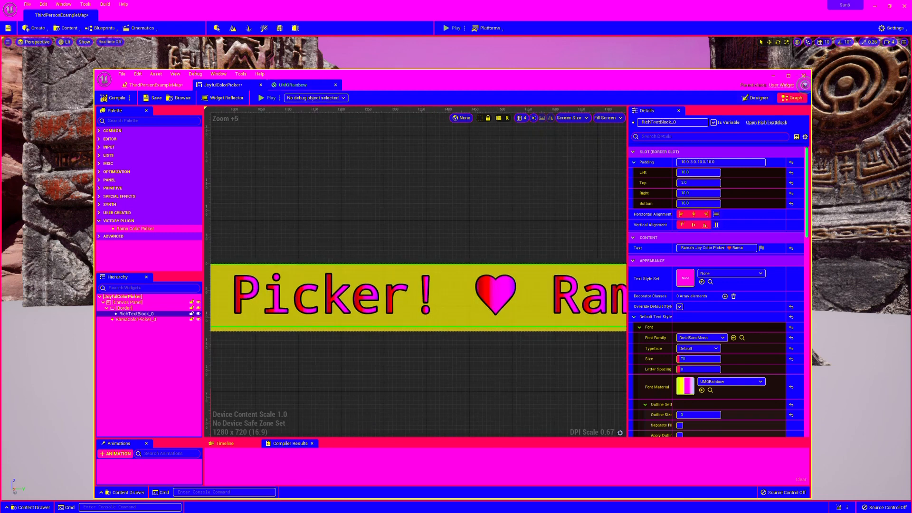
click(292, 85)
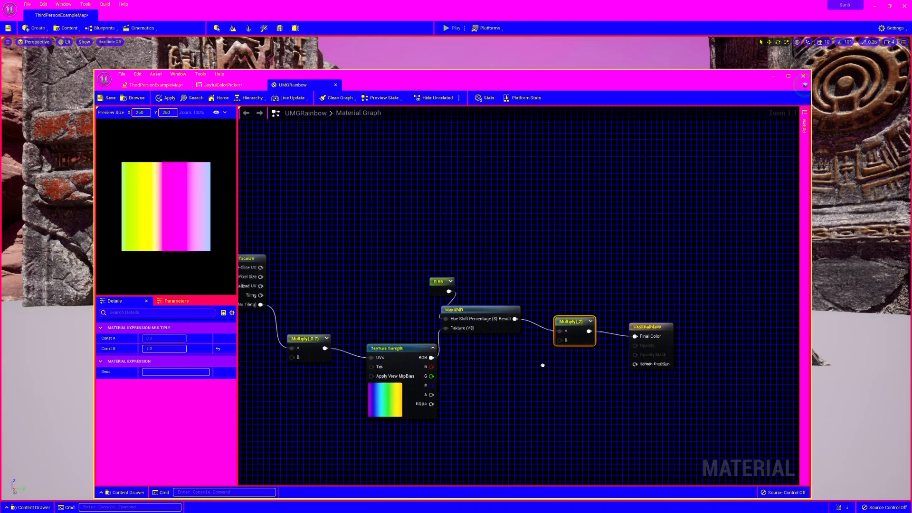
click(223, 85)
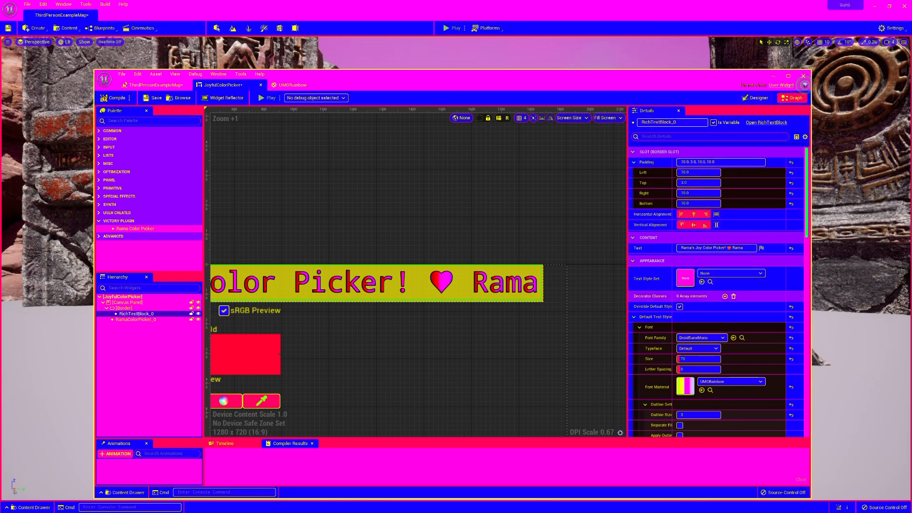
Scroll Details down to the title's Font Material, then minimize the widget blueprint.
scroll(down, 3)
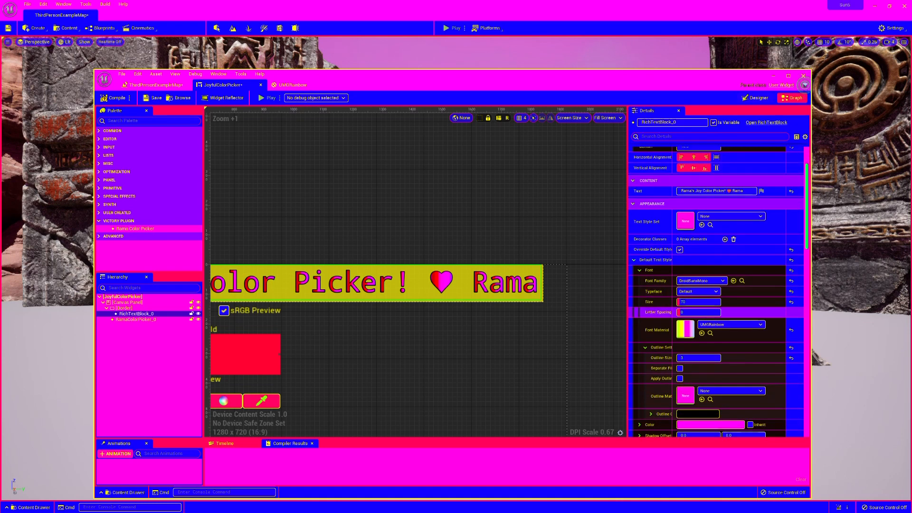
scroll(down, 3)
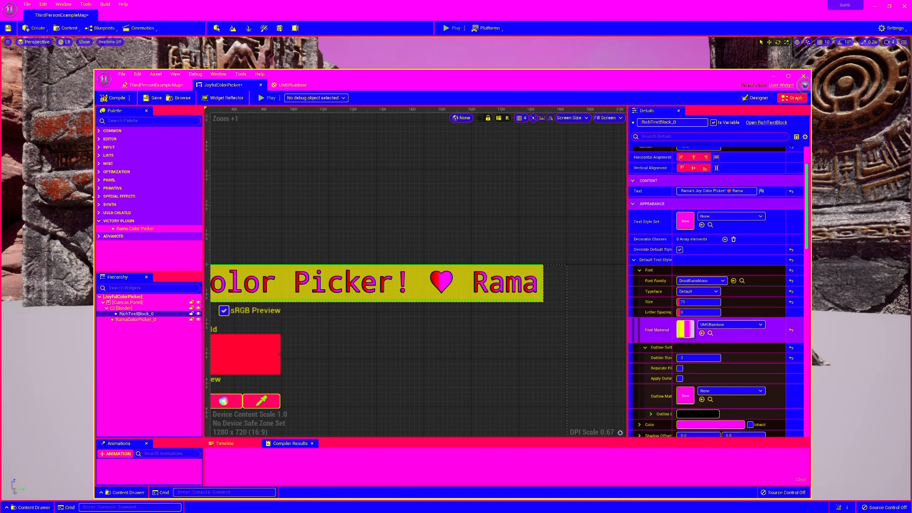
scroll(down, 3)
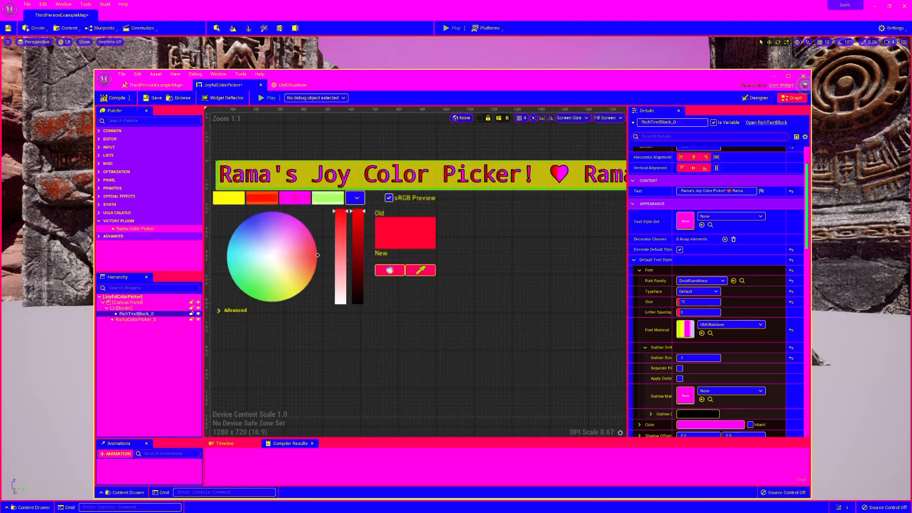
click(455, 28)
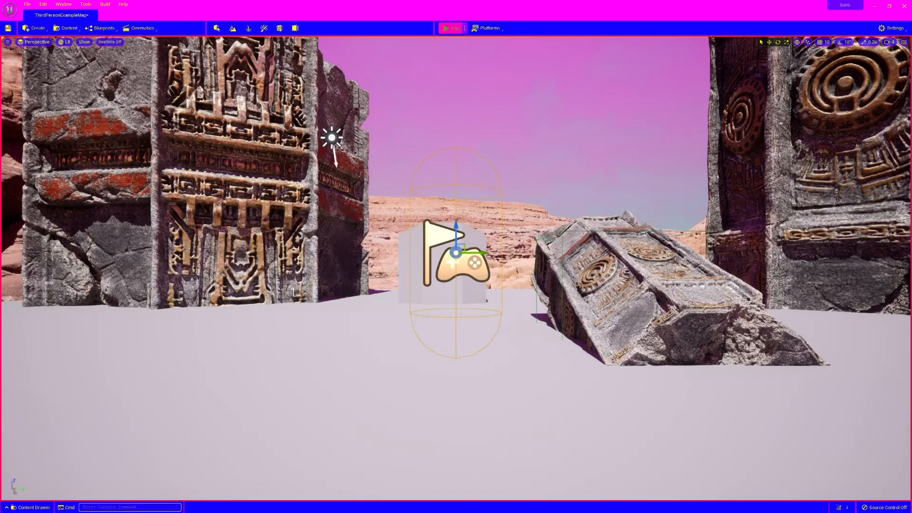
Play the level and recolor the rock pale lavender with the in-game color wheel.
click(446, 28)
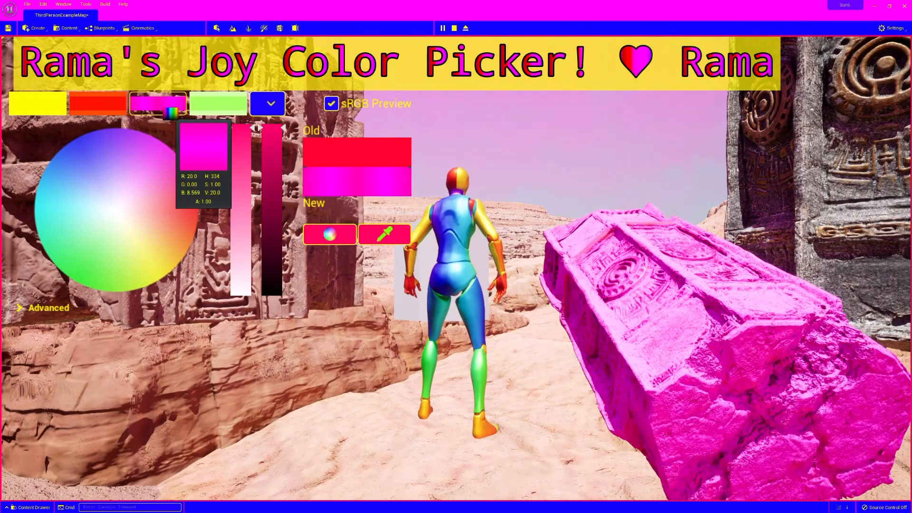
click(190, 173)
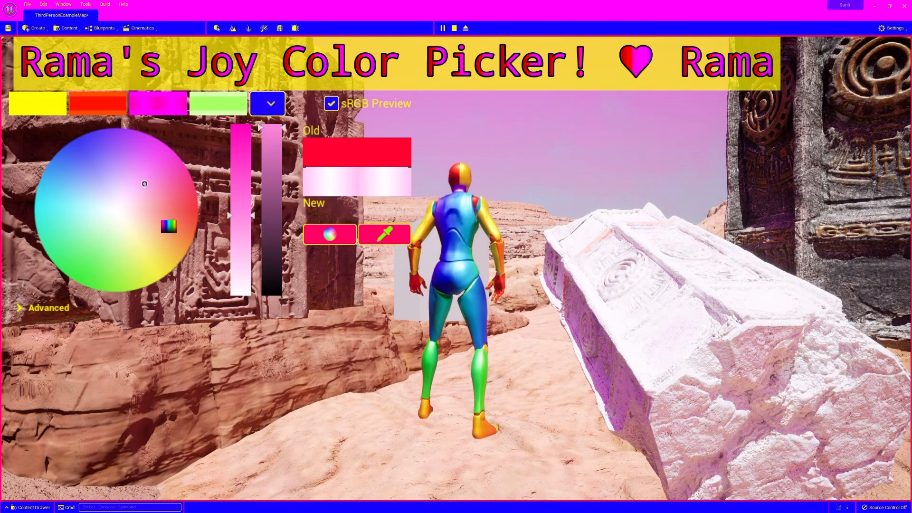
click(116, 176)
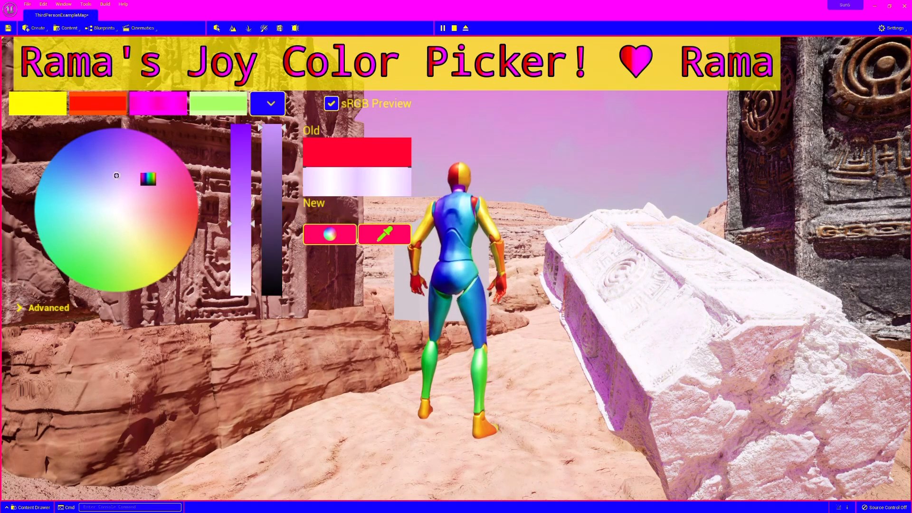